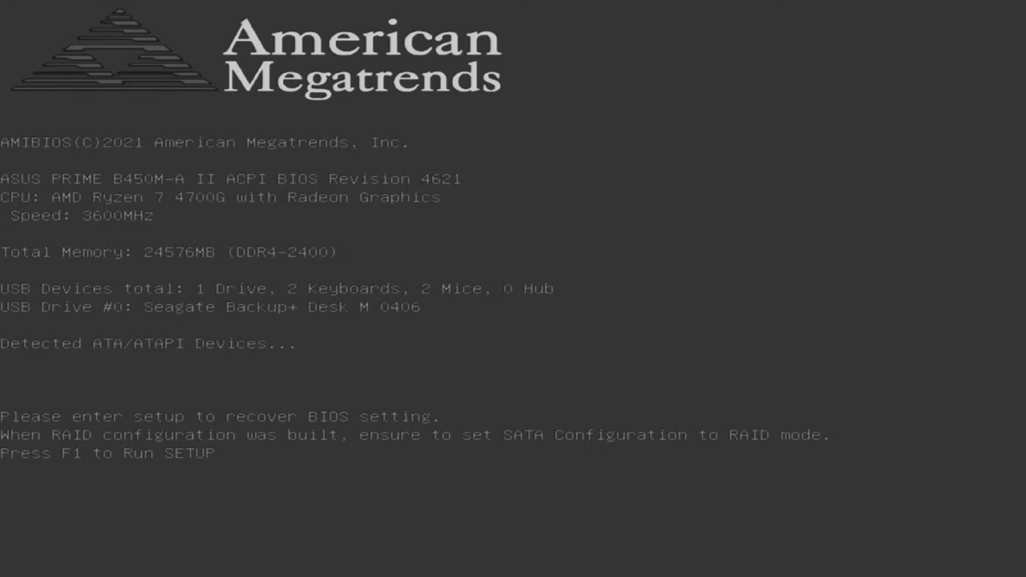
Step: Enter the BIOS setup during POST with F1, both memory sticks reporting 2400MHz
key(F1)
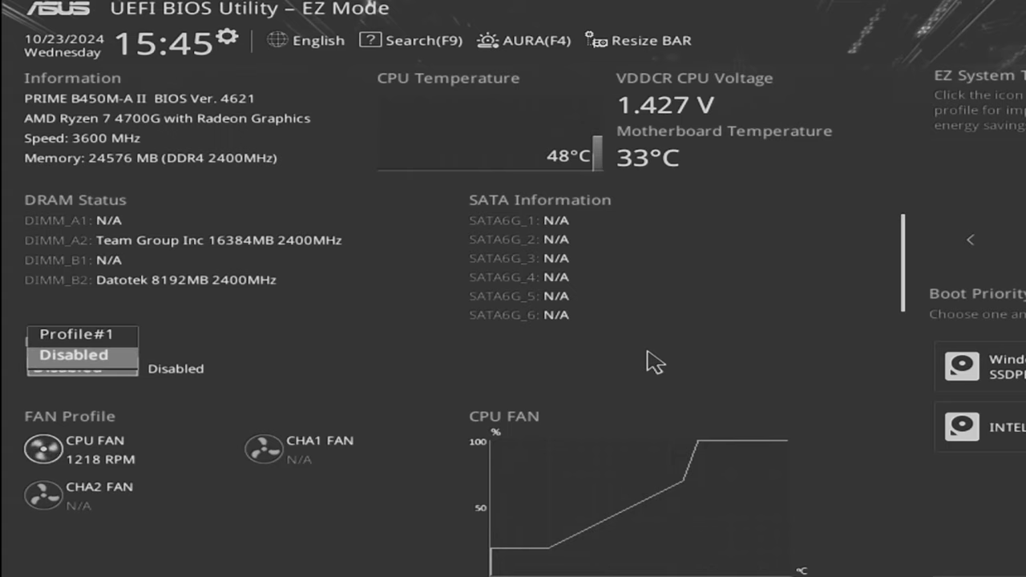
Step: Switch to Advanced Mode and show the Ai Tweaker settings with memory frequency on Auto
click(77, 334)
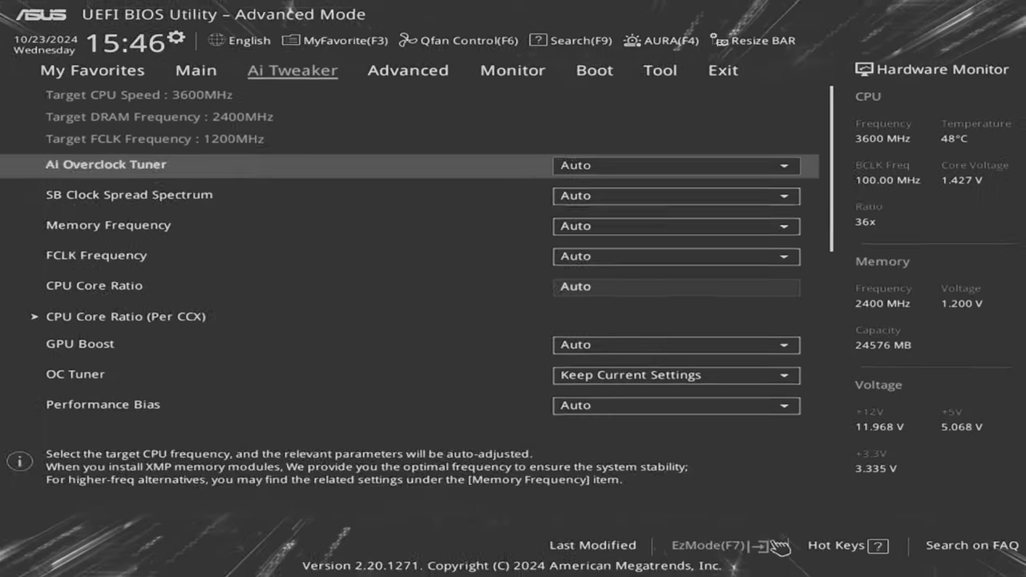
click(676, 225)
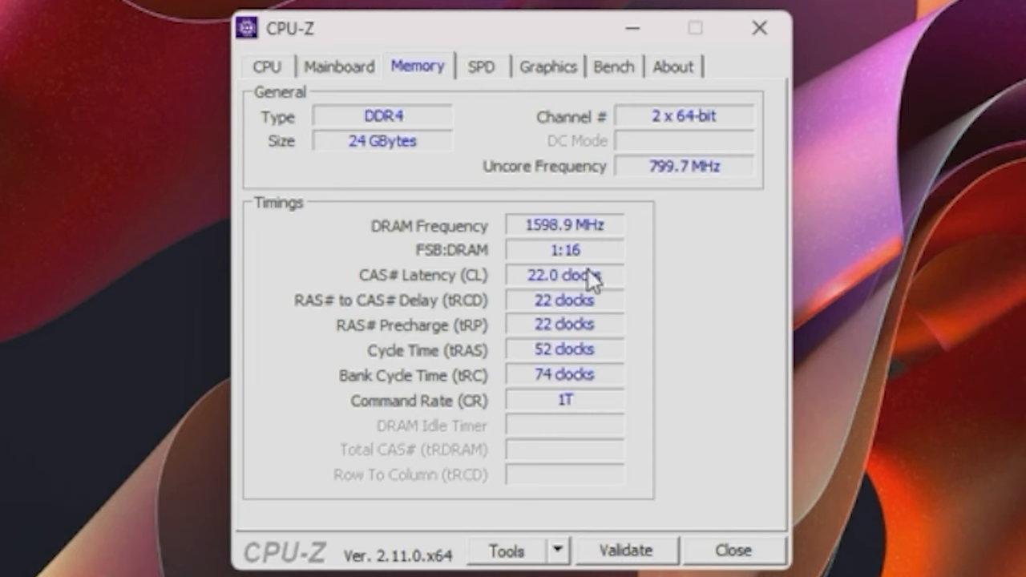
Step: Show the SPD details of the 16 GB TEAMGROUP DDR4 module in Slot #2
click(481, 67)
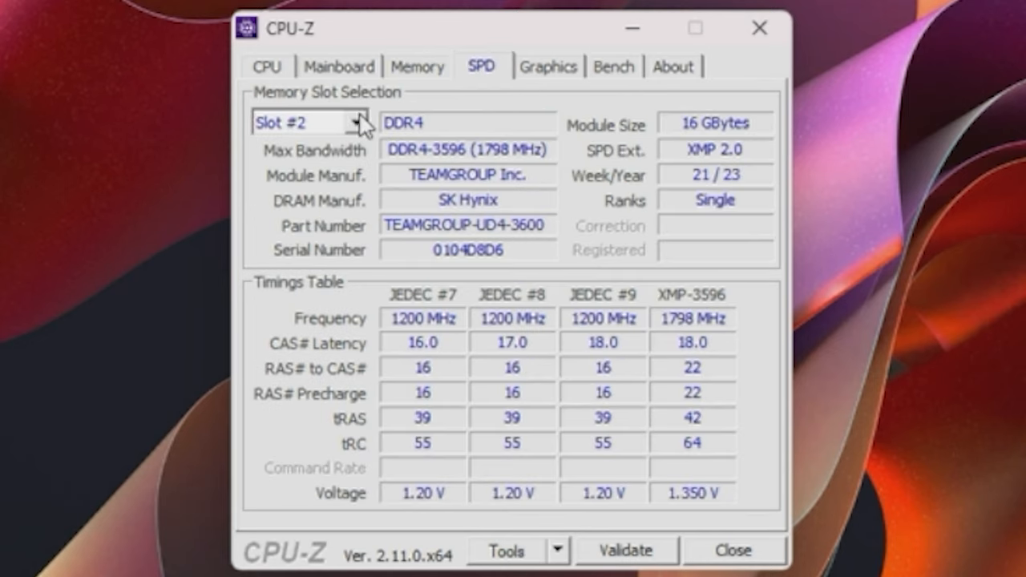